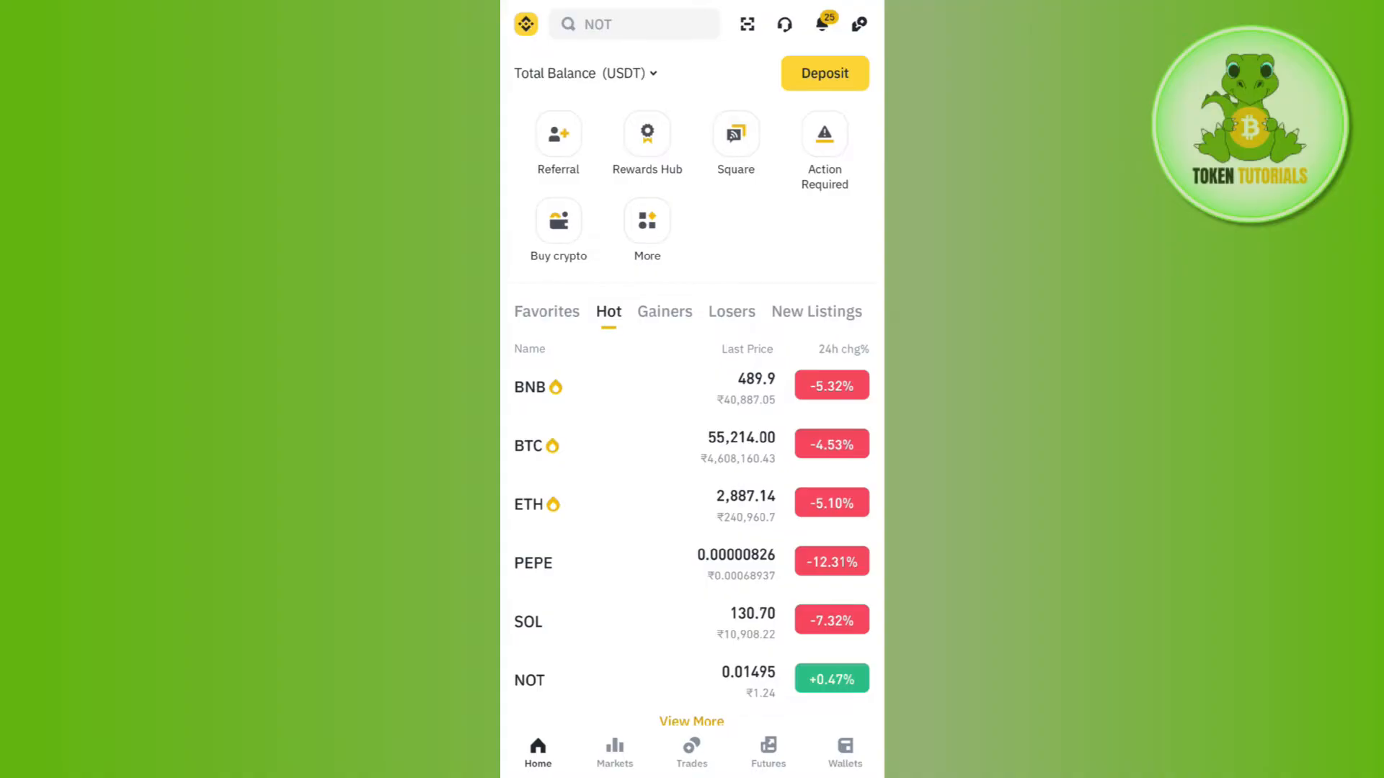
# - Start a crypto deposit from the Home screen's Deposit button to reach the coin list
pyautogui.click(823, 73)
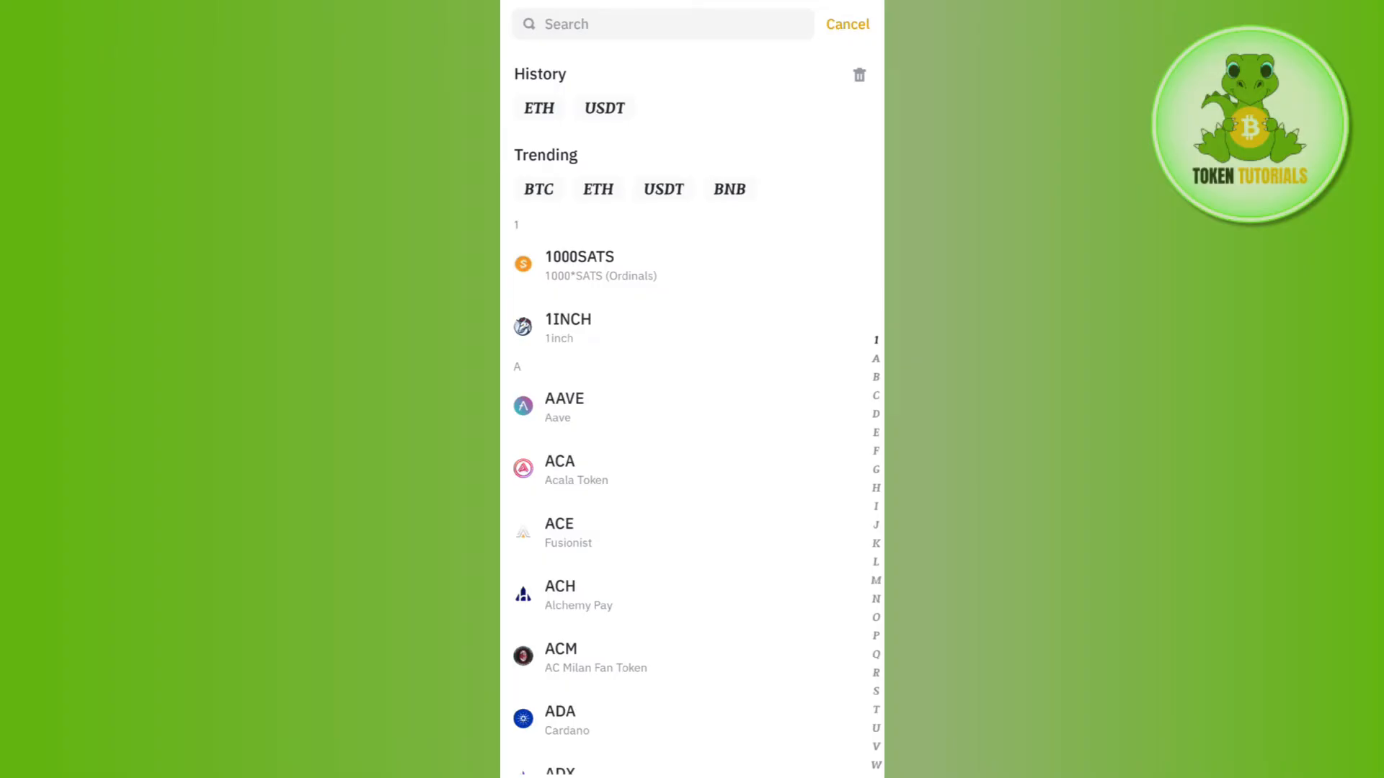
pyautogui.scroll(-3)
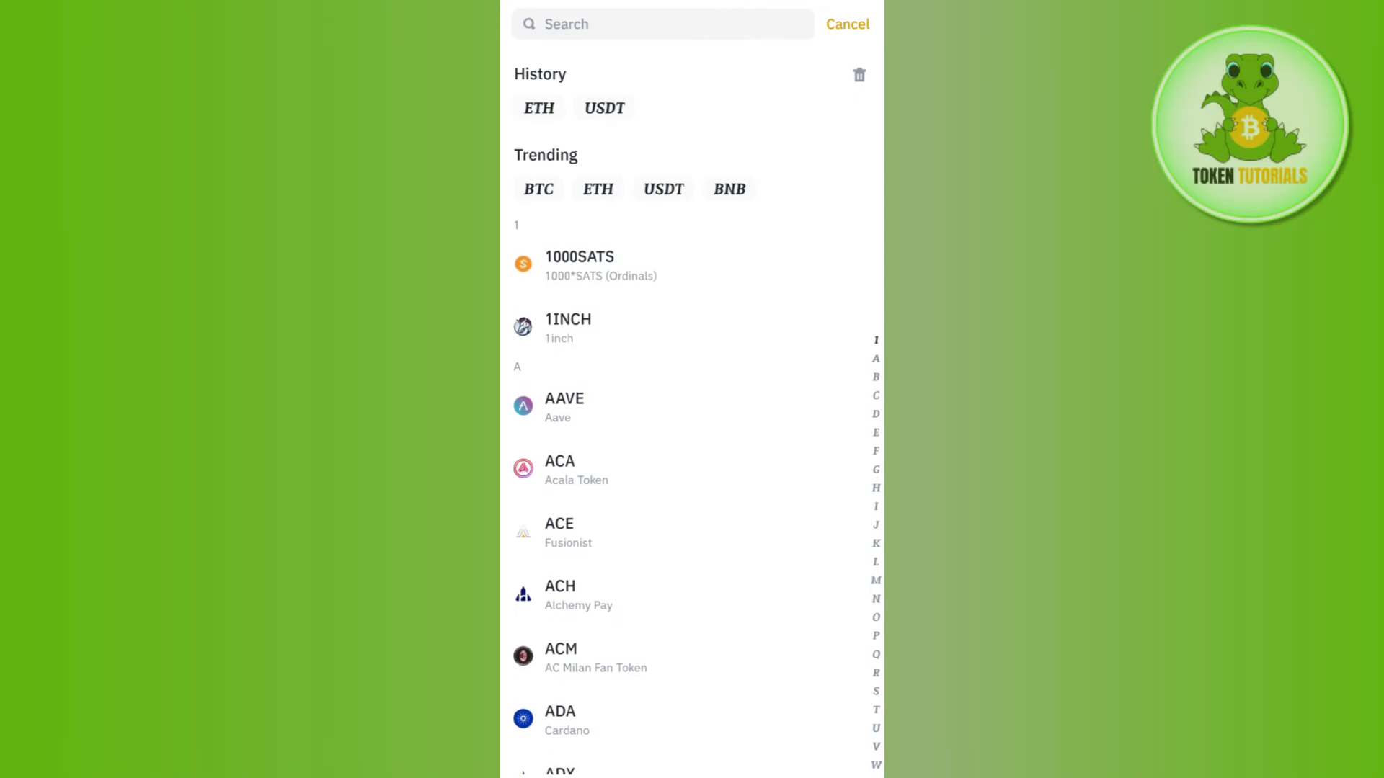
# - Type "sol" into the coin search to filter the deposit list
pyautogui.write('s')
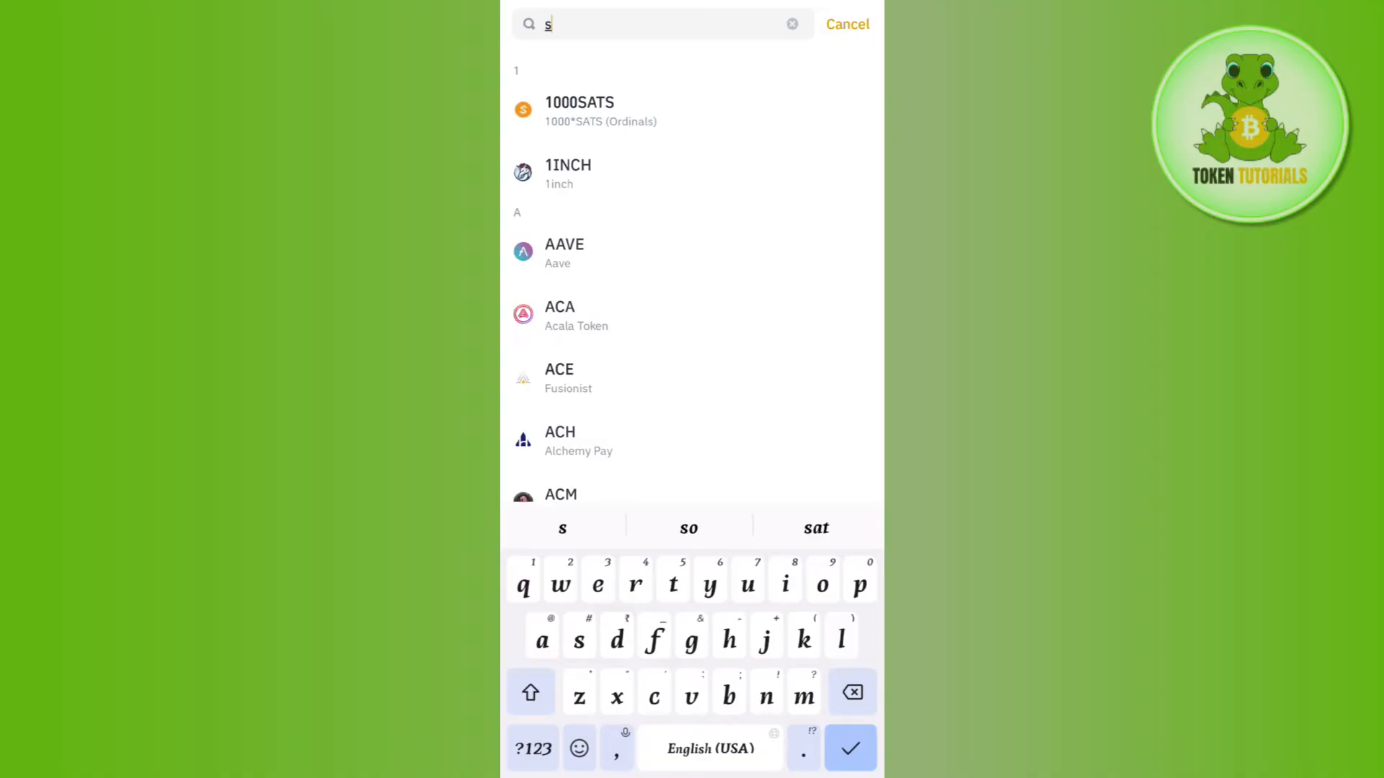
pyautogui.write('ol')
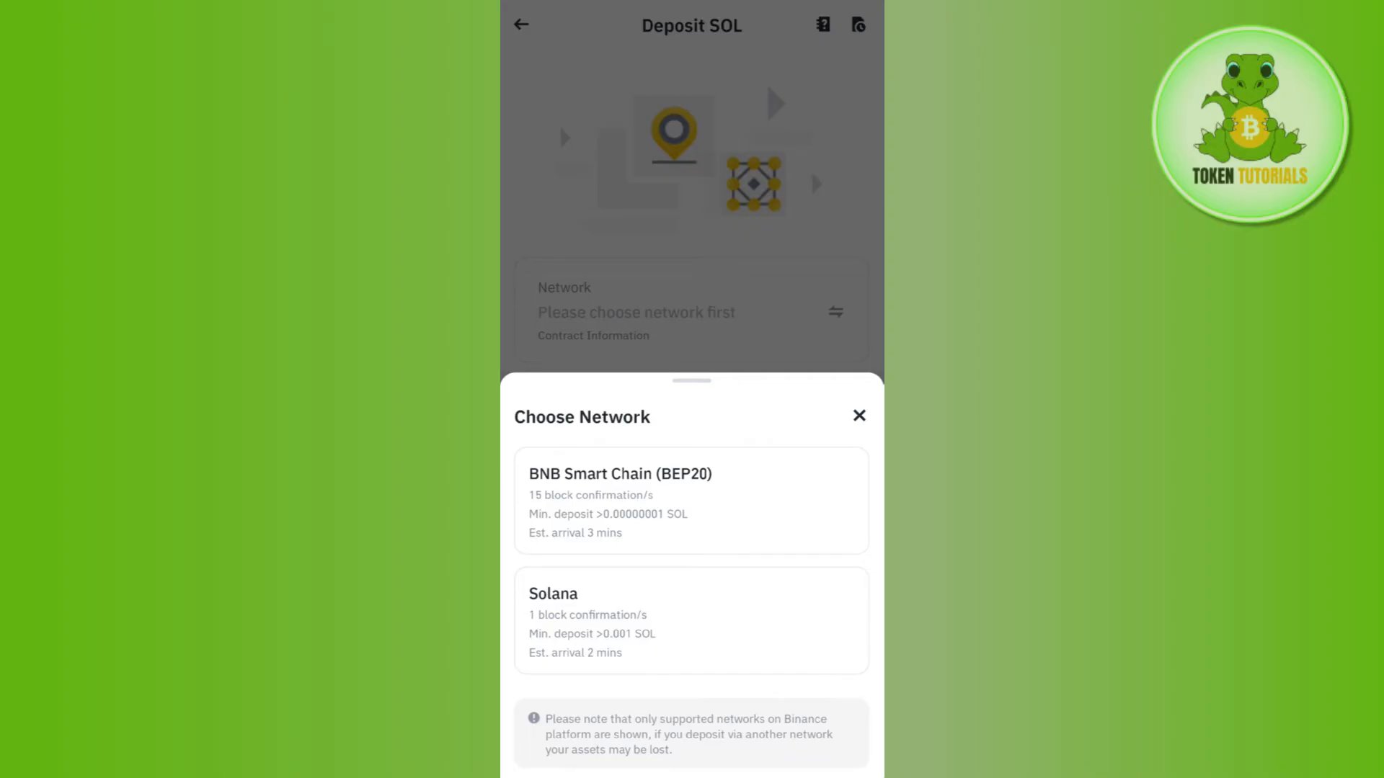
# - Choose the Solana network for the SOL deposit instead of BNB Smart Chain
pyautogui.click(690, 622)
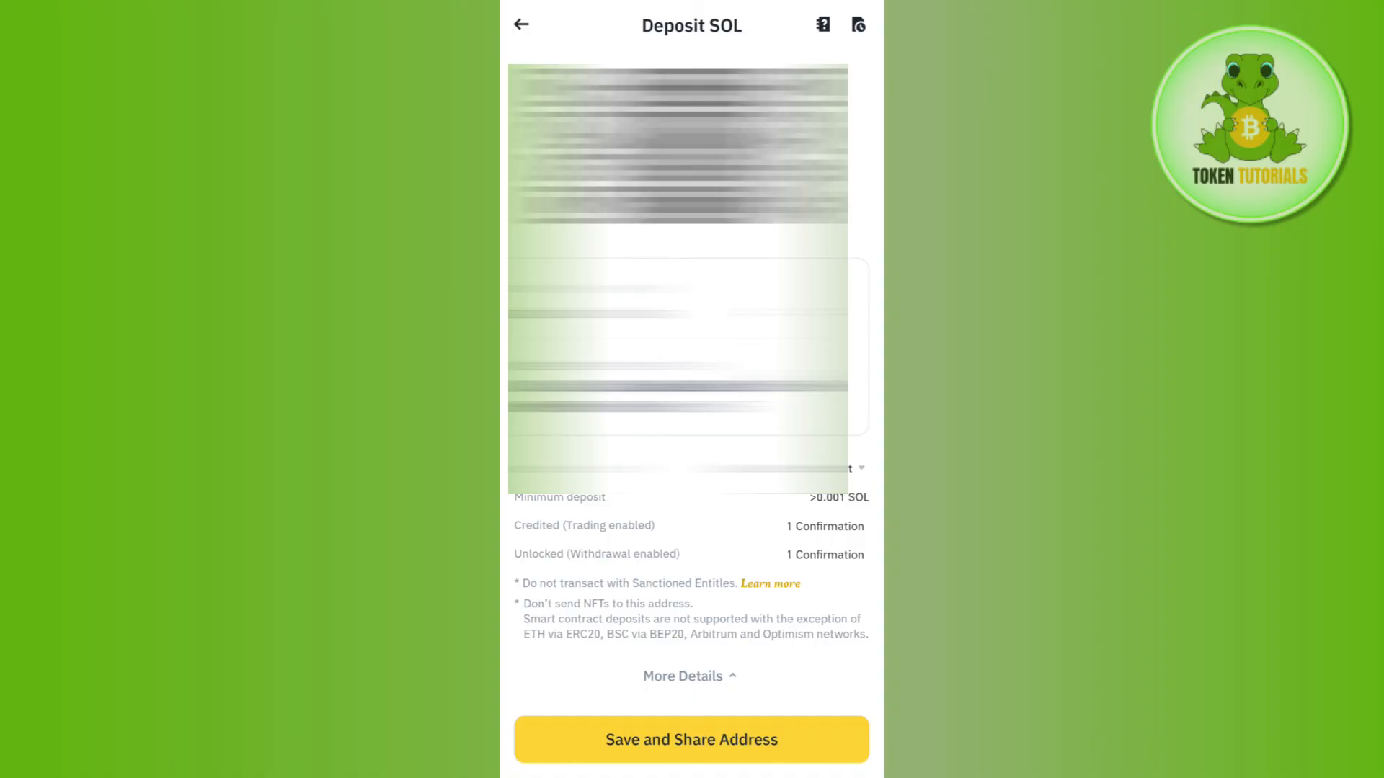